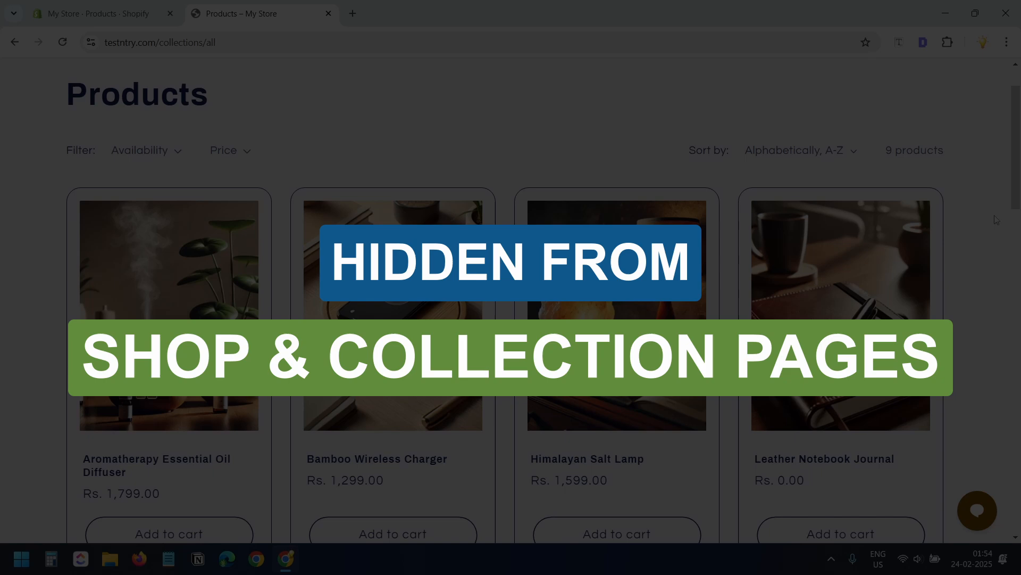
Step: Switch to the My Store - Products tab to show the products list
left_click(95, 13)
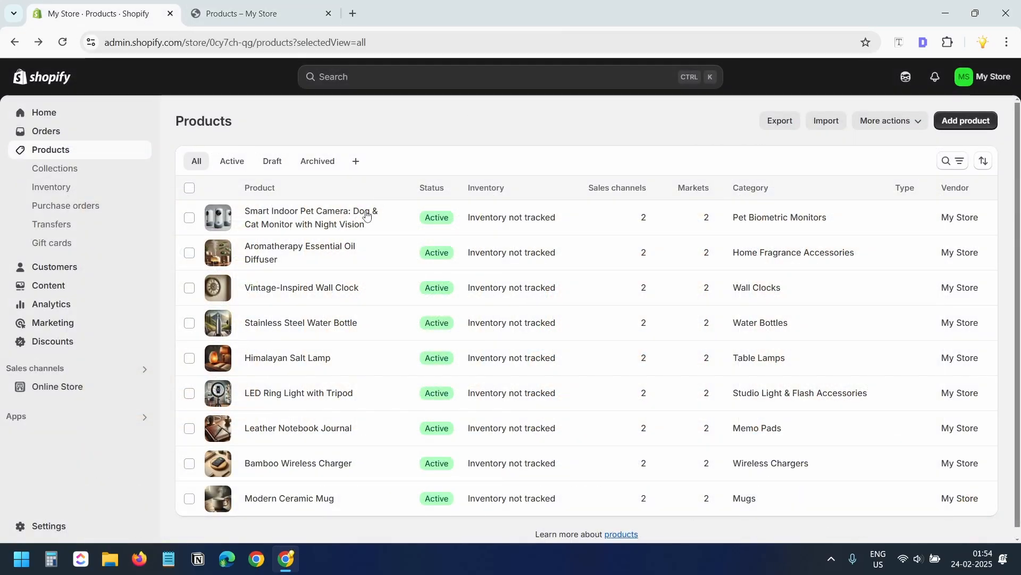
Step: Add the 'hidden' tag to the Aromatherapy Essential Oil Diffuser, then go to admin Home
left_click(299, 252)
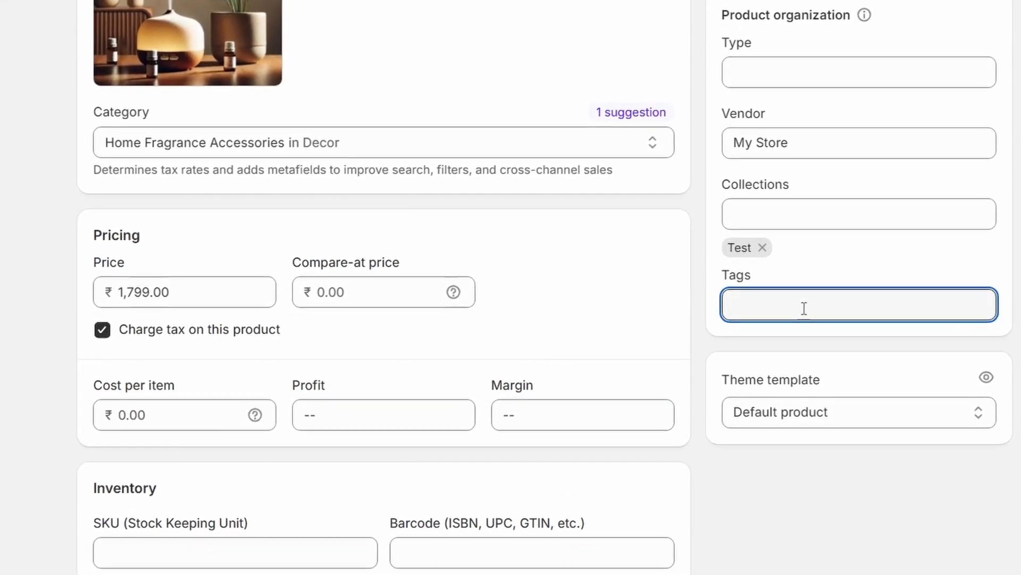
type("hidden")
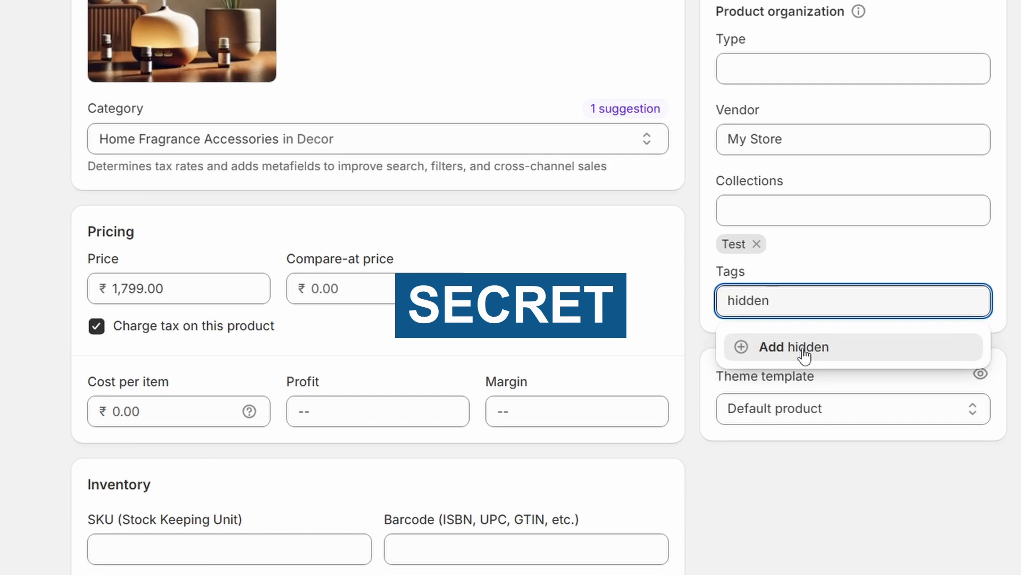
left_click(794, 347)
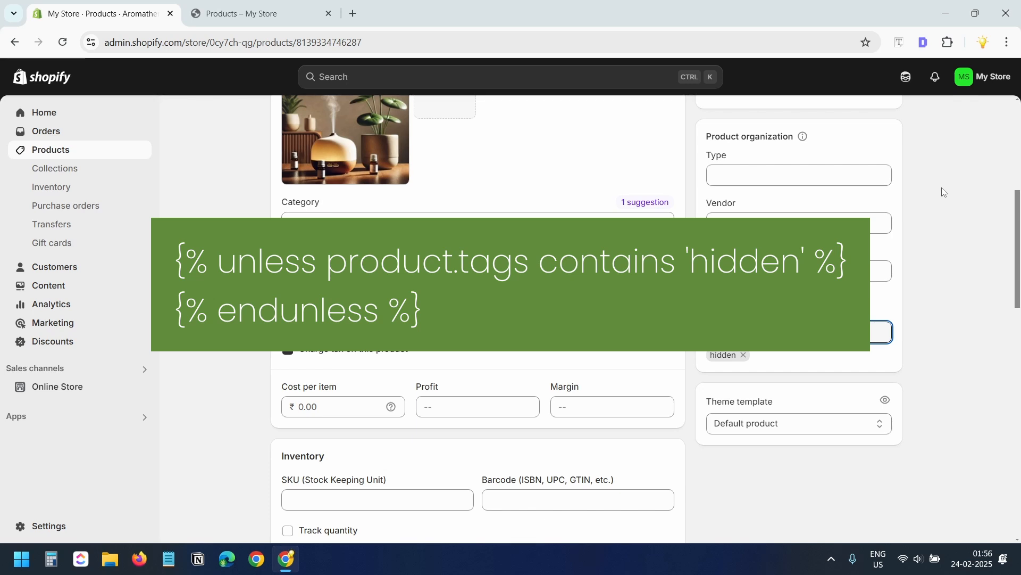
left_click(43, 112)
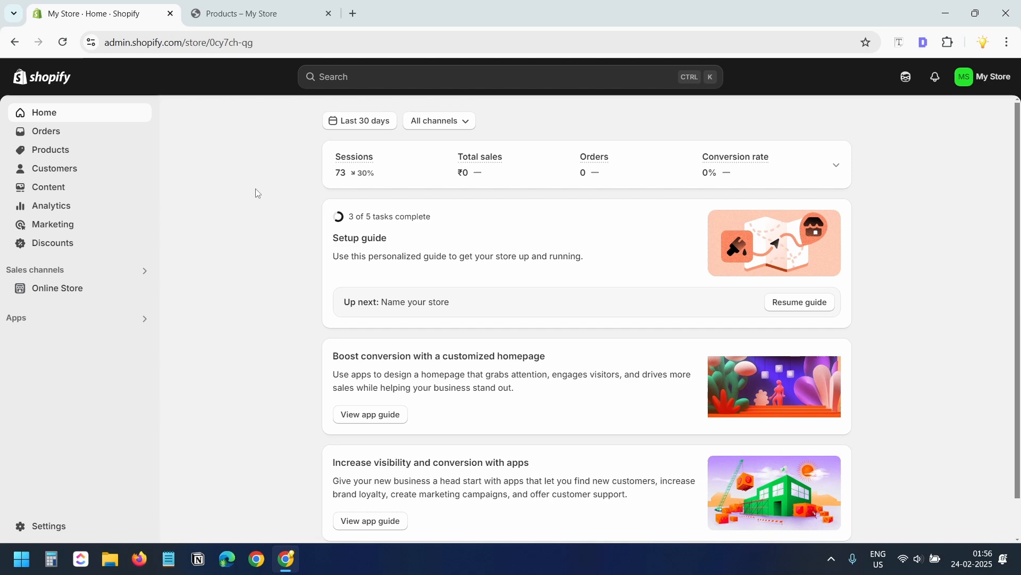
Step: Open Edit code for the current Refresh theme from Online Store themes
left_click(57, 288)
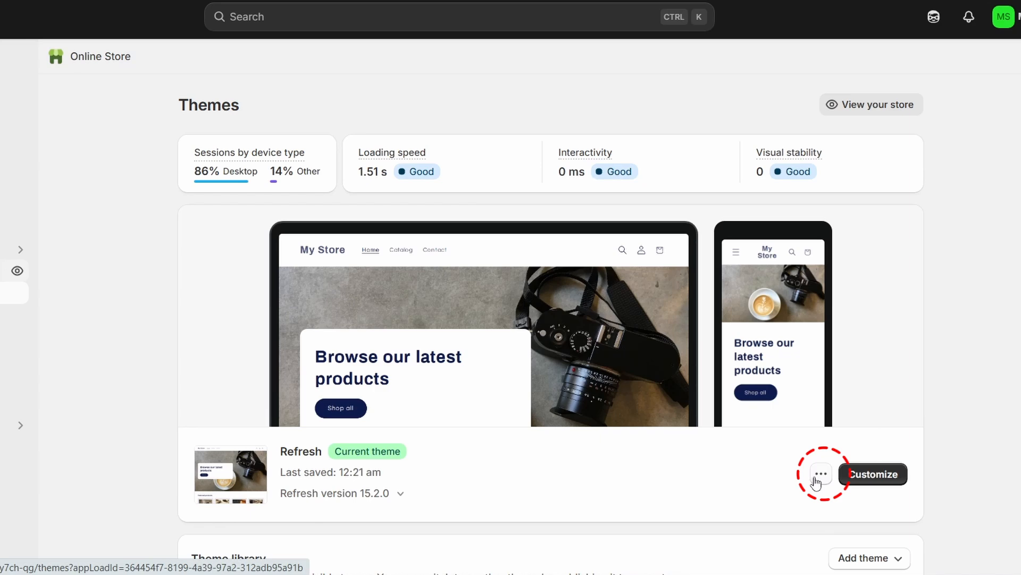
left_click(821, 474)
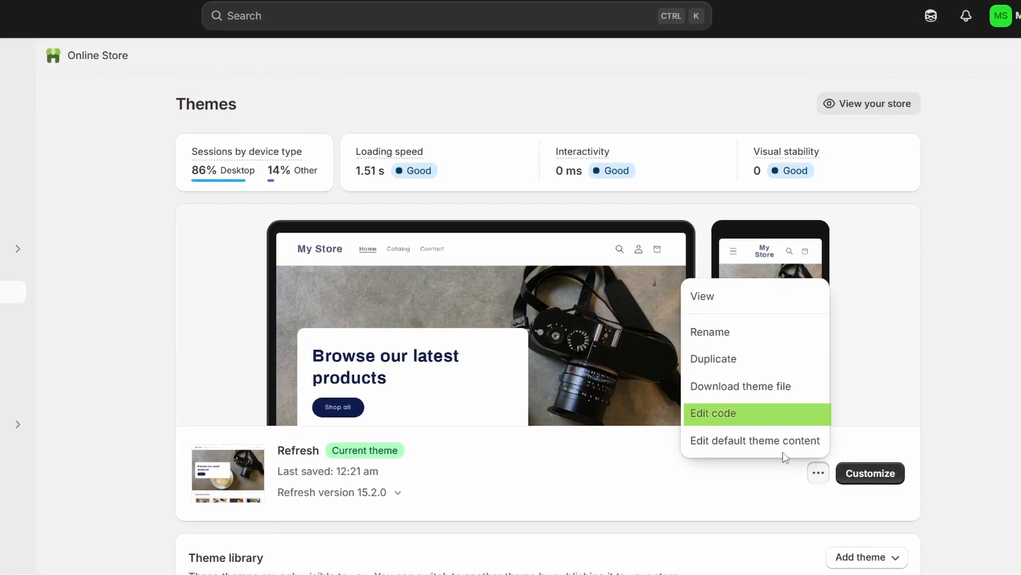
left_click(713, 412)
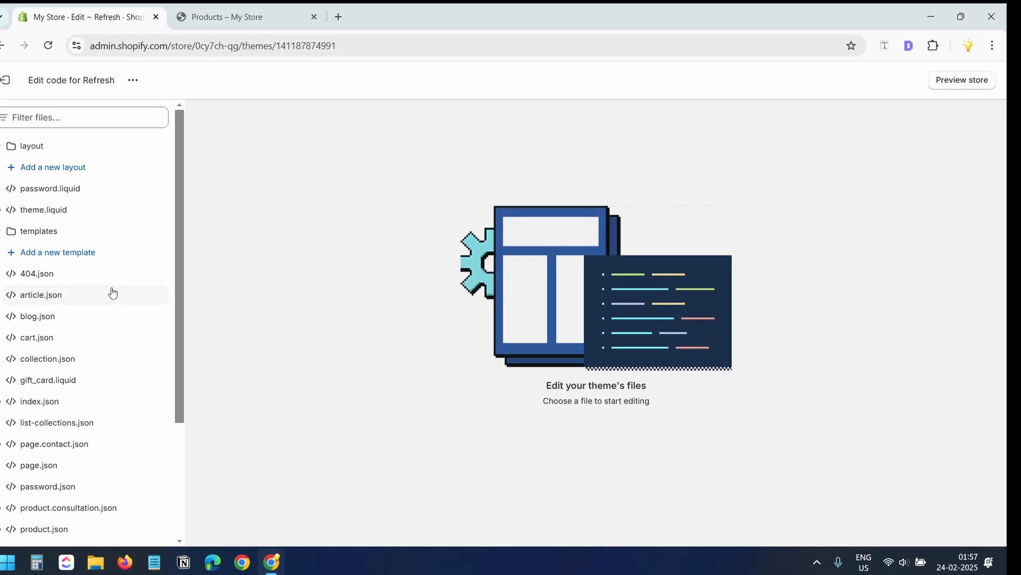
Step: Open sections/main-collection-product-grid.liquid from the theme file tree
scroll("down", 3)
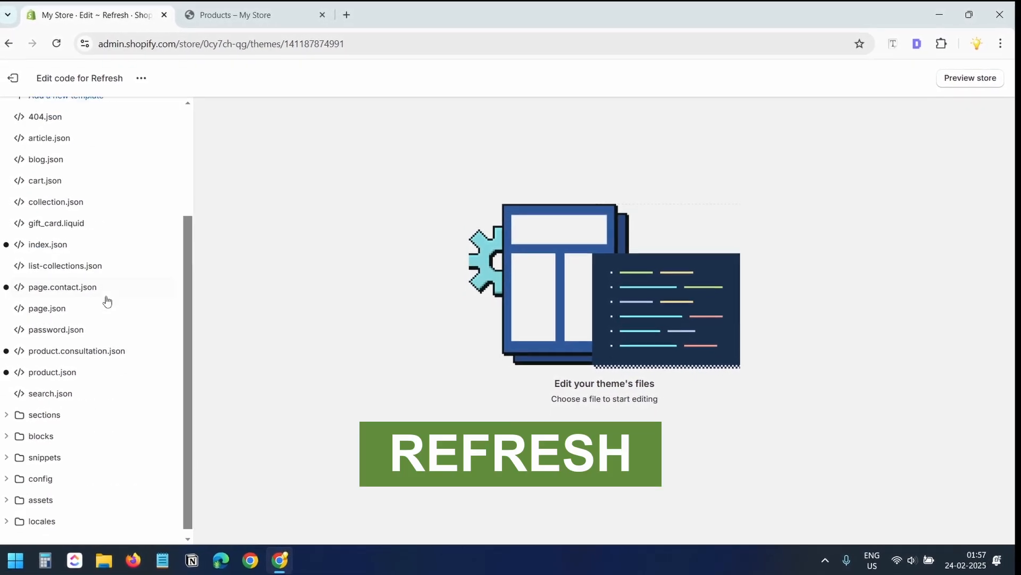
left_click(7, 414)
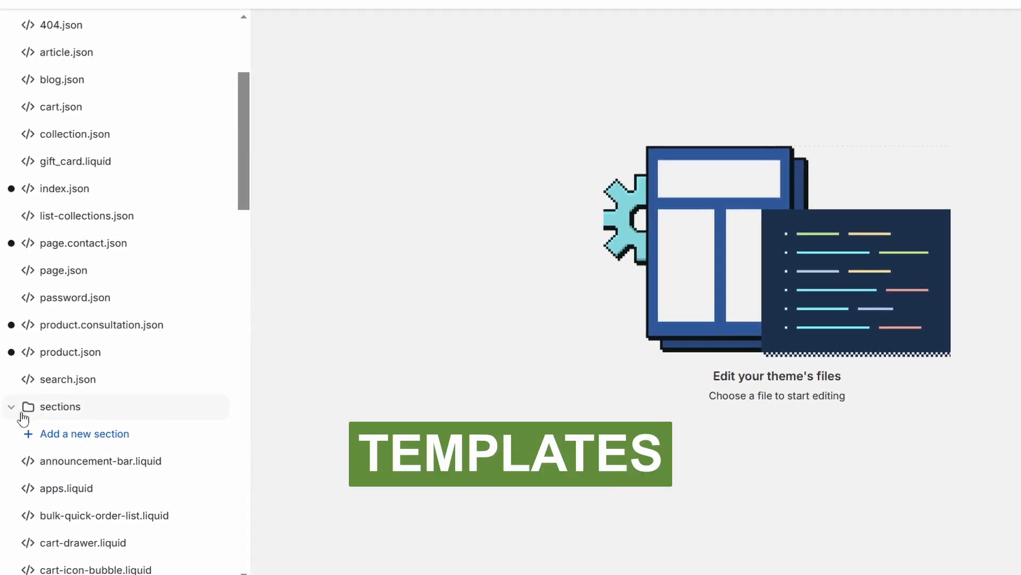
scroll("down", 3)
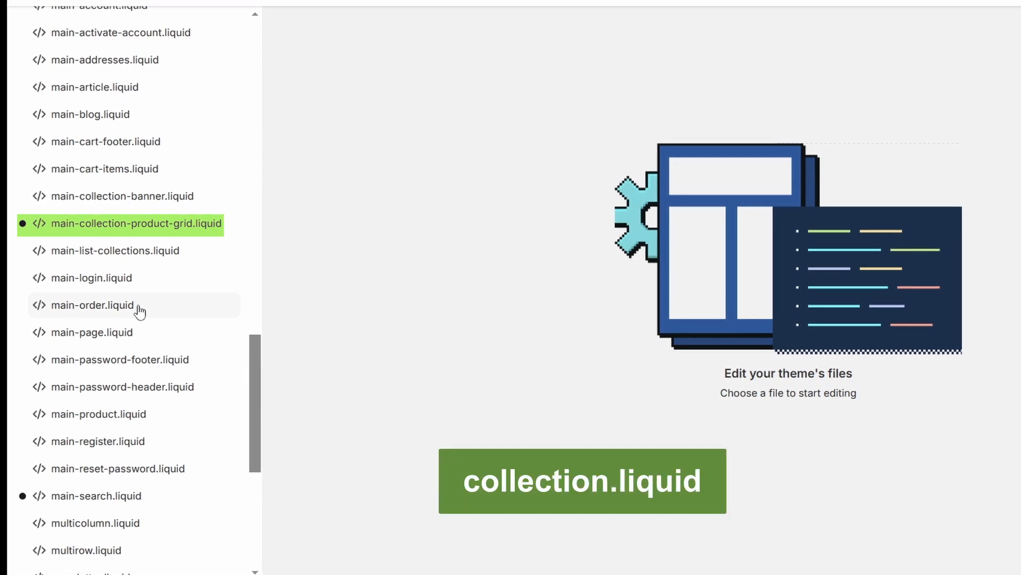
left_click(115, 224)
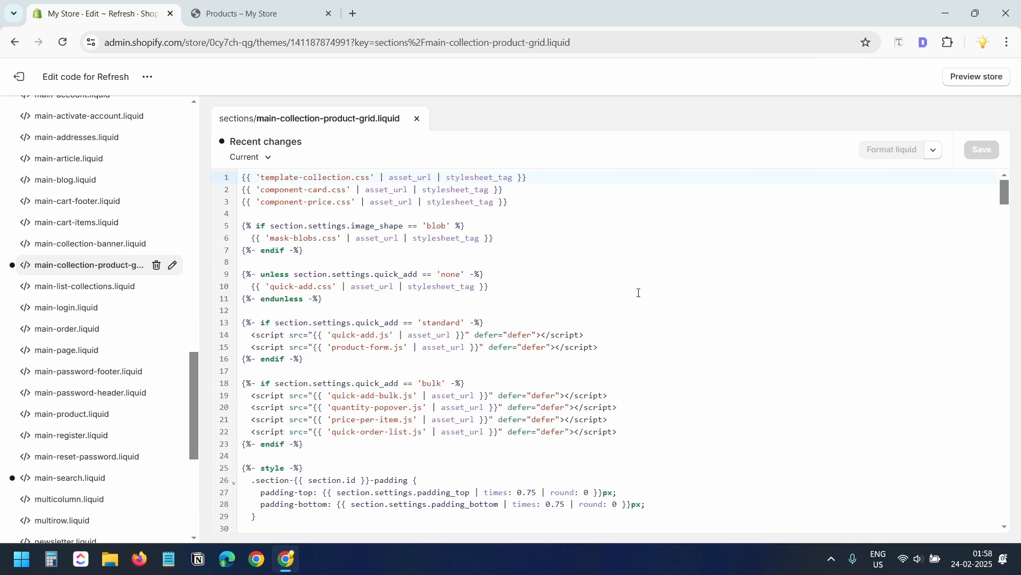
Step: Search for 'for product' to reach the collection.products loop at line 156
key("Ctrl+f")
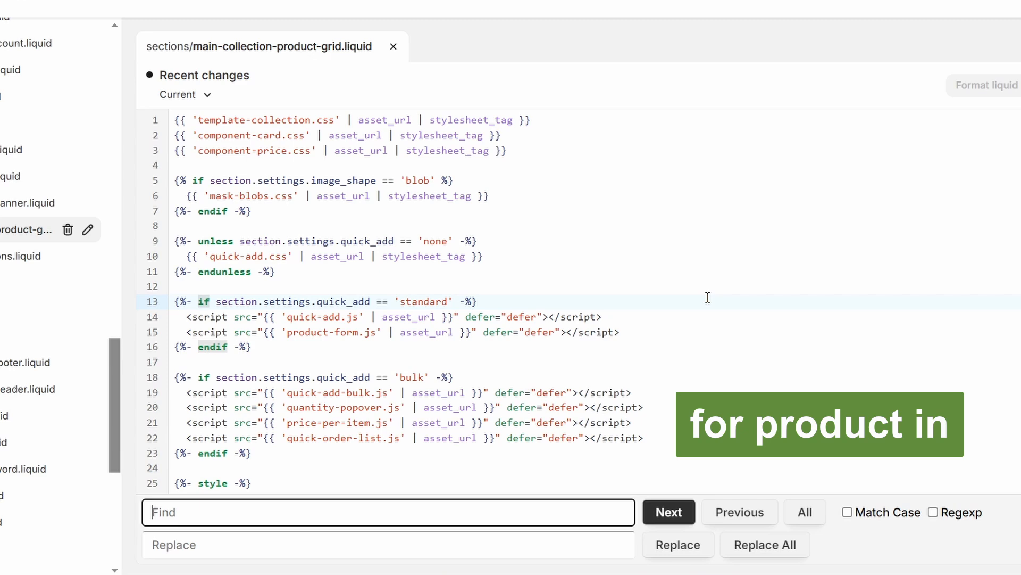
type("for product in")
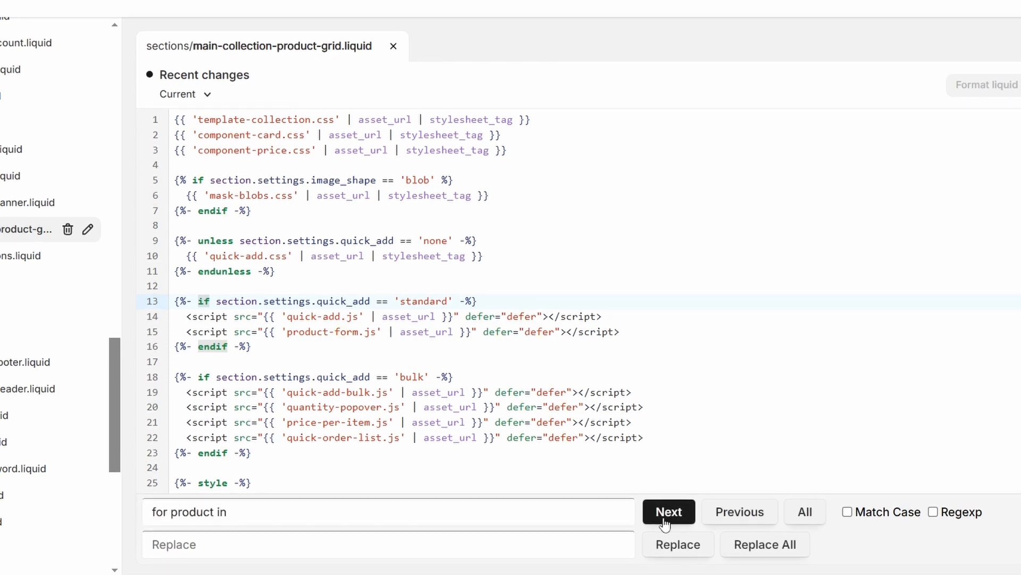
left_click(669, 512)
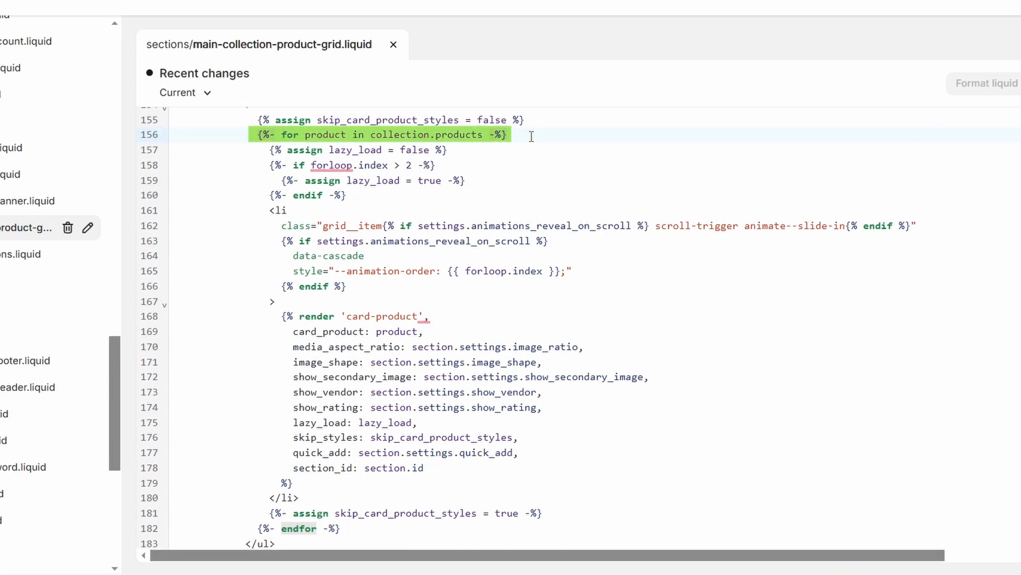
Step: Add {% unless product.tags contains 'hidden' %} inside the loop and {% endunless %} before endfor, then save
key("Enter")
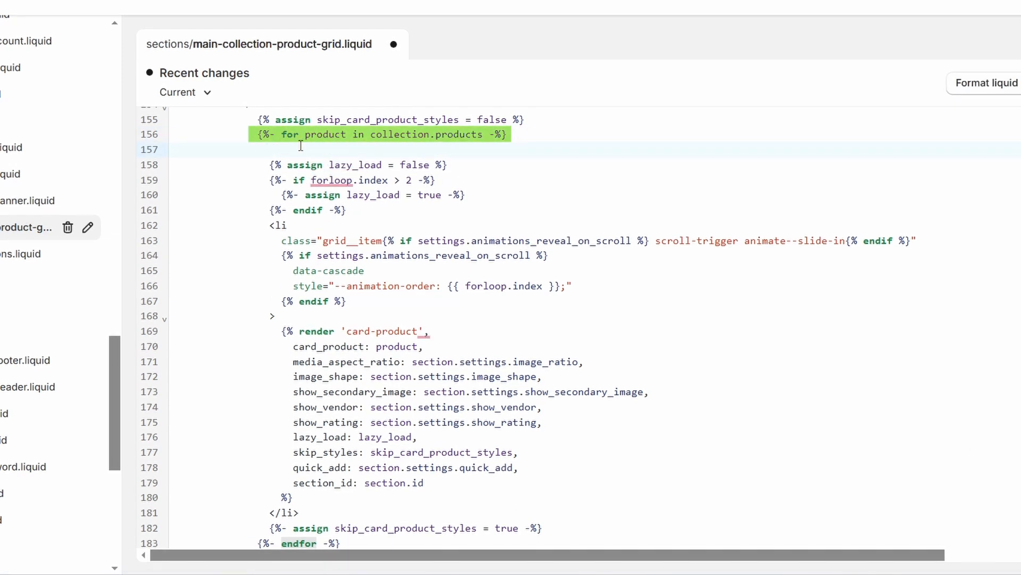
type("{% unless product.tags contains 'hidden' %}")
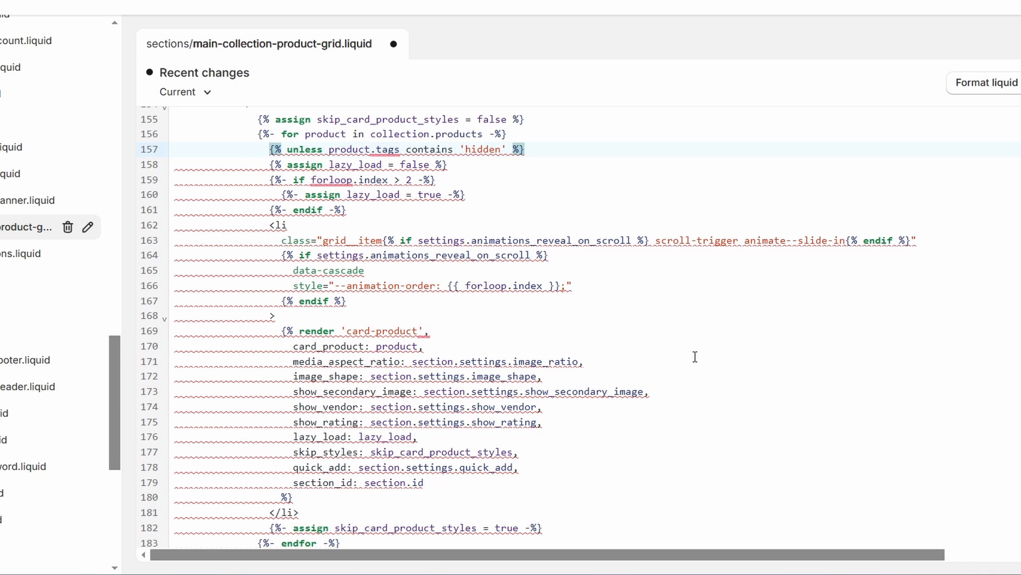
double_click(482, 149)
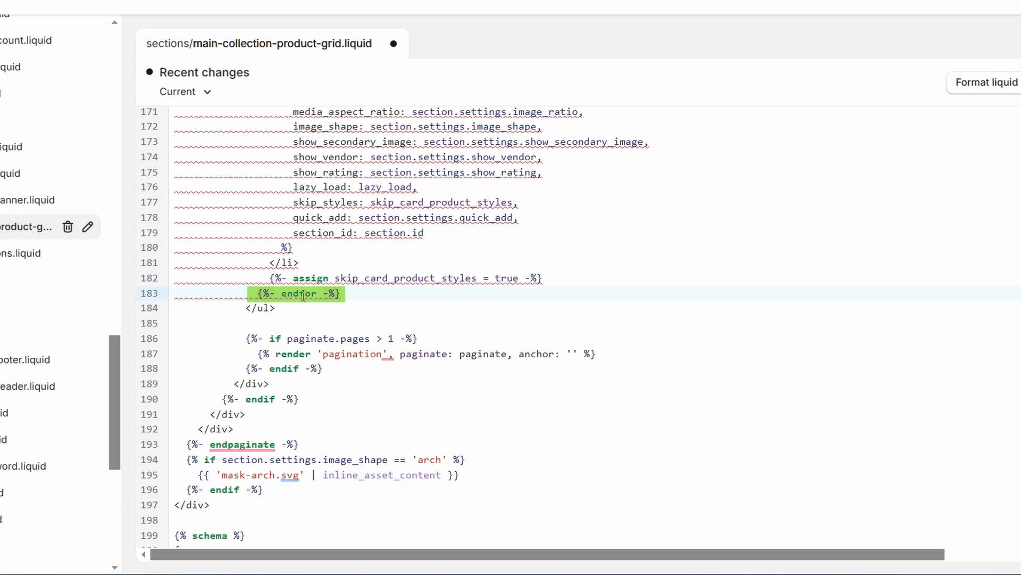
key("Enter")
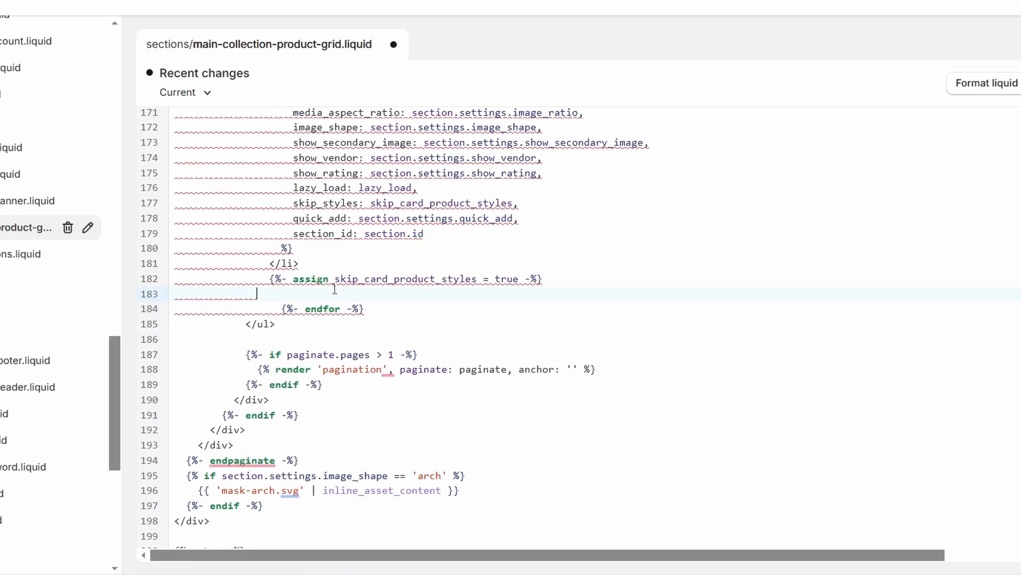
type("{% endunless %}")
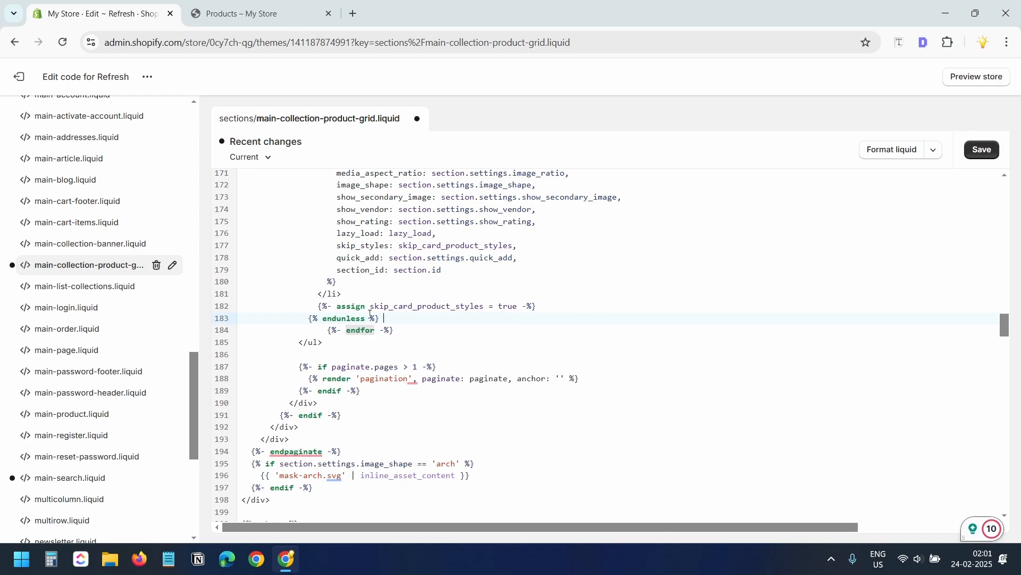
left_click(982, 149)
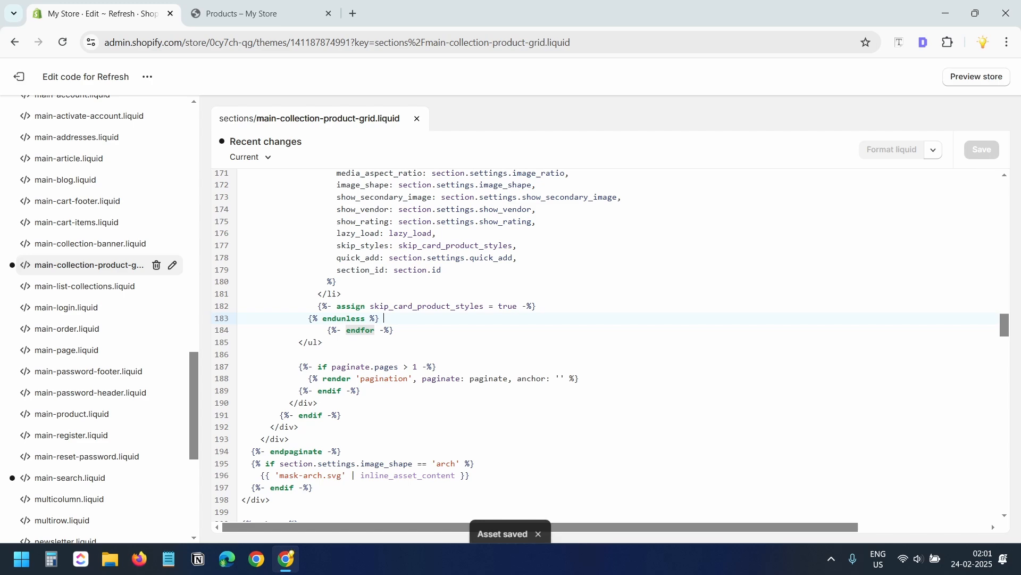
left_click(239, 14)
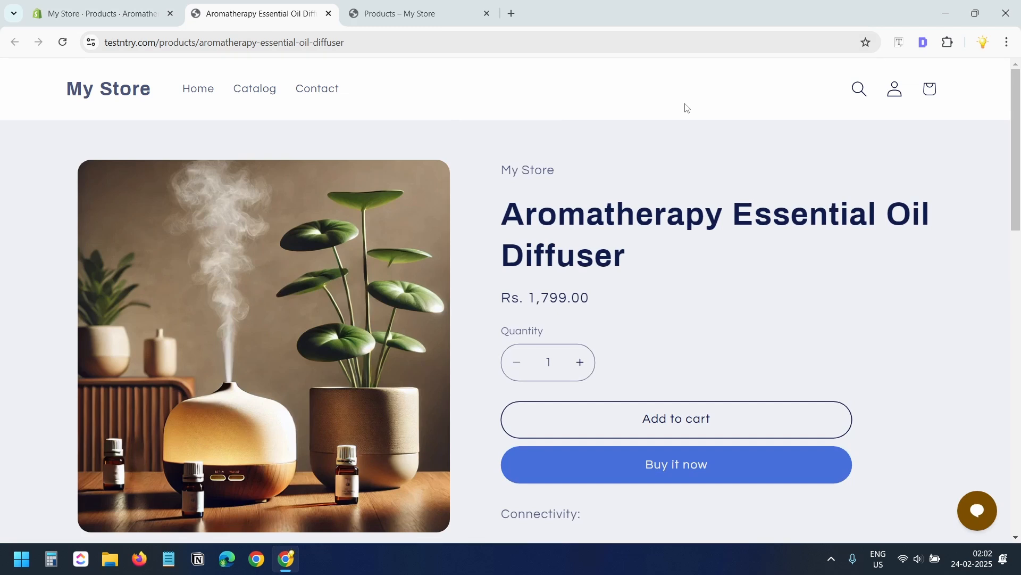
mouse_move(602, 98)
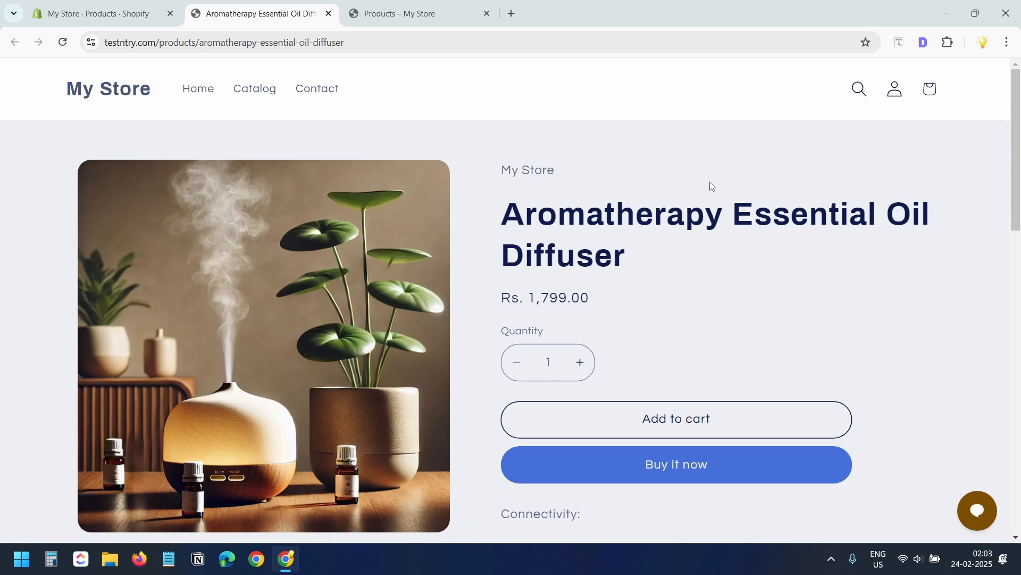
Step: Return to the admin Products tab with the diffuser, water bottle and ring light selected
left_click(96, 14)
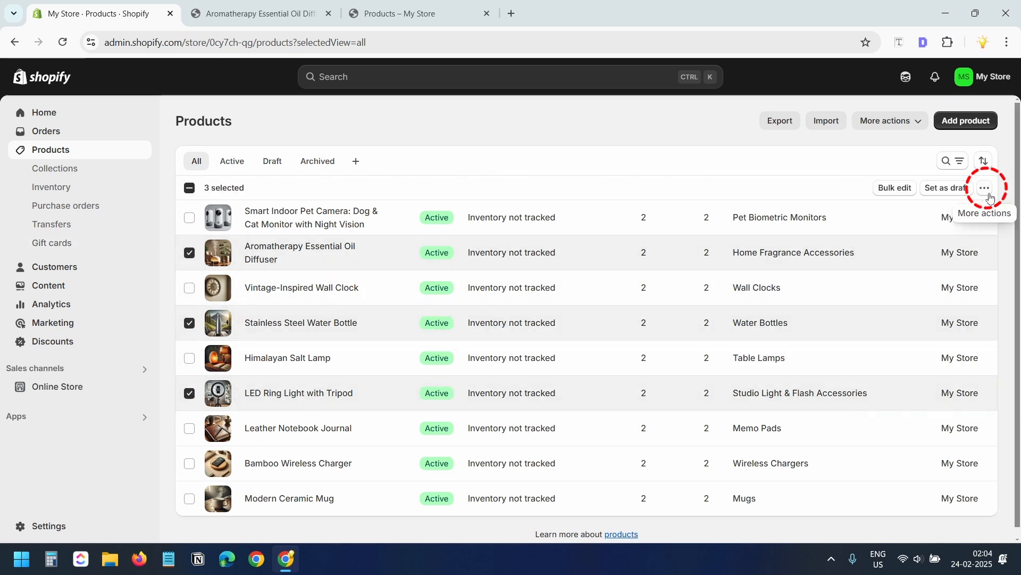
Step: Bulk-add the 'hidden' tag to the three selected products
left_click(984, 187)
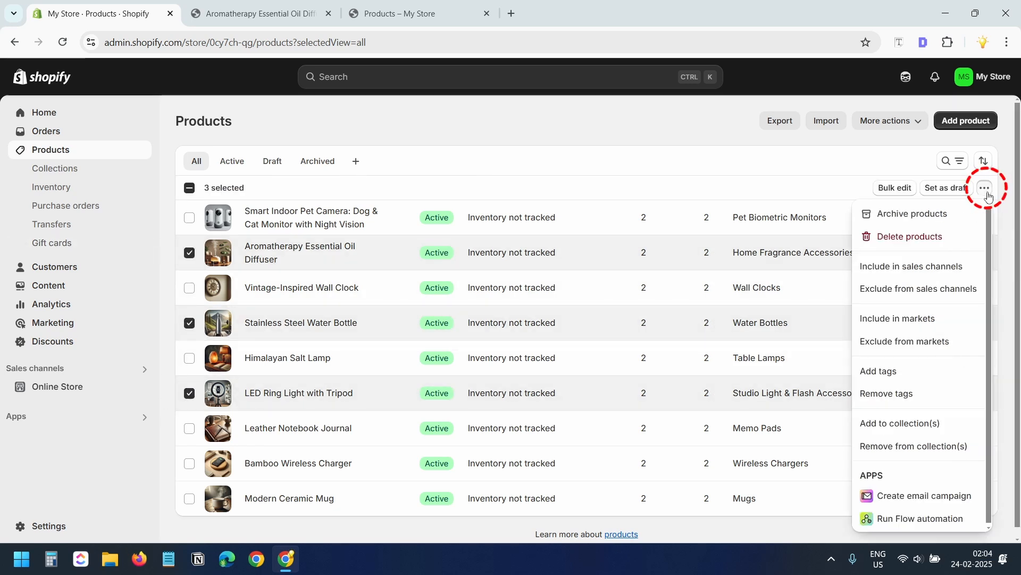
left_click(878, 371)
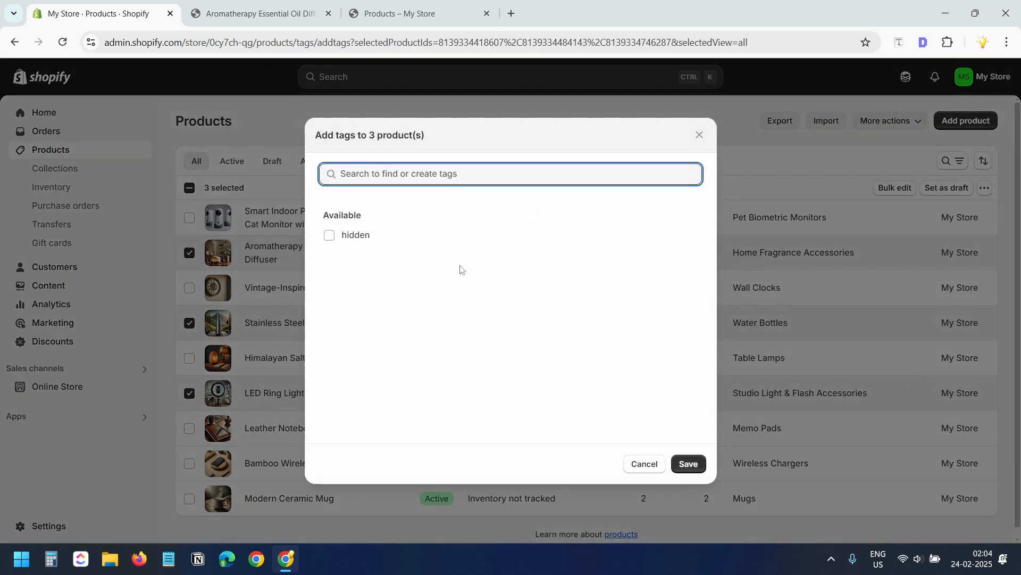
mouse_move(304, 230)
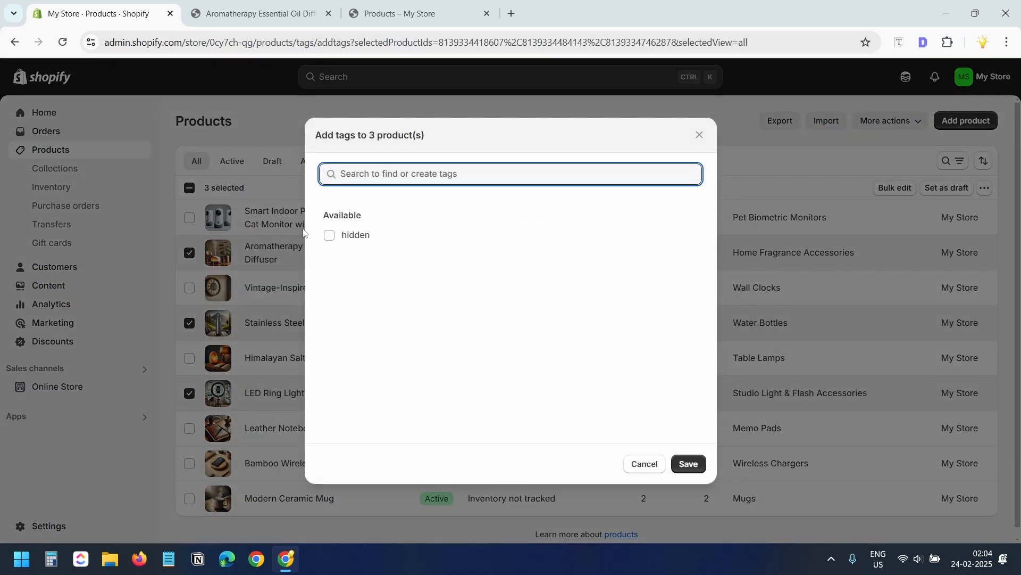
left_click(329, 236)
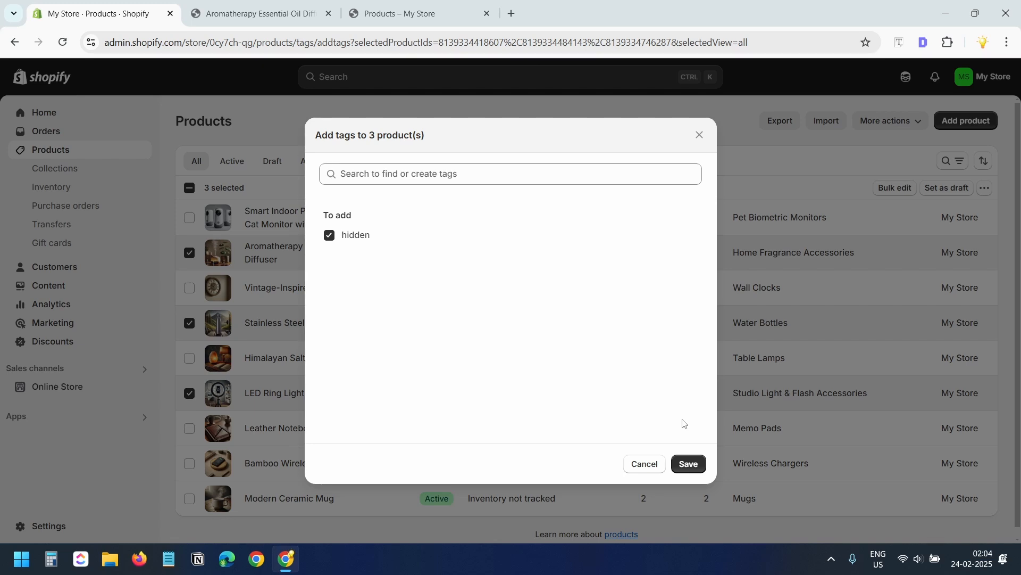
left_click(688, 463)
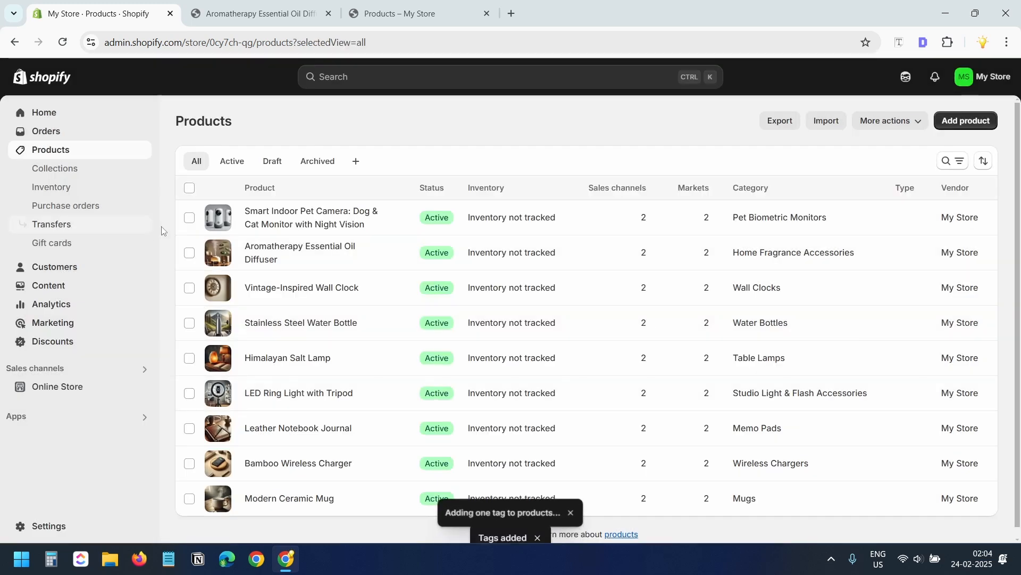